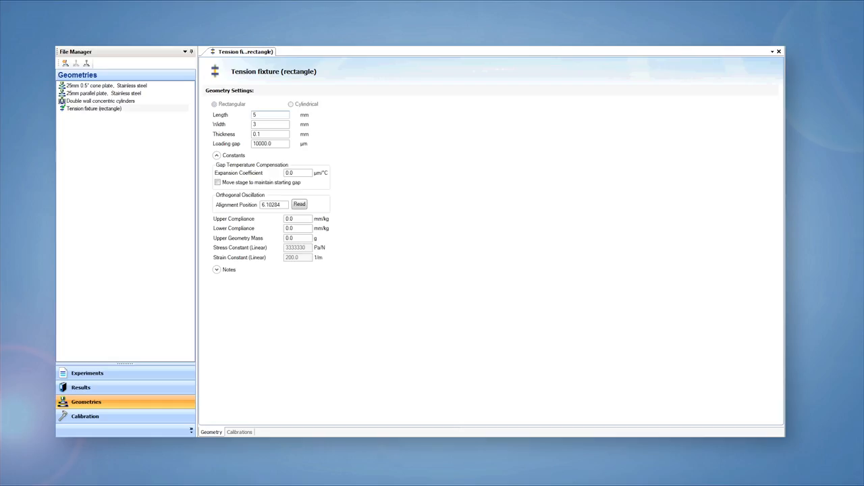
Step: Show the Calibrations tab for the rectangular tension fixture geometry
left_click(93, 108)
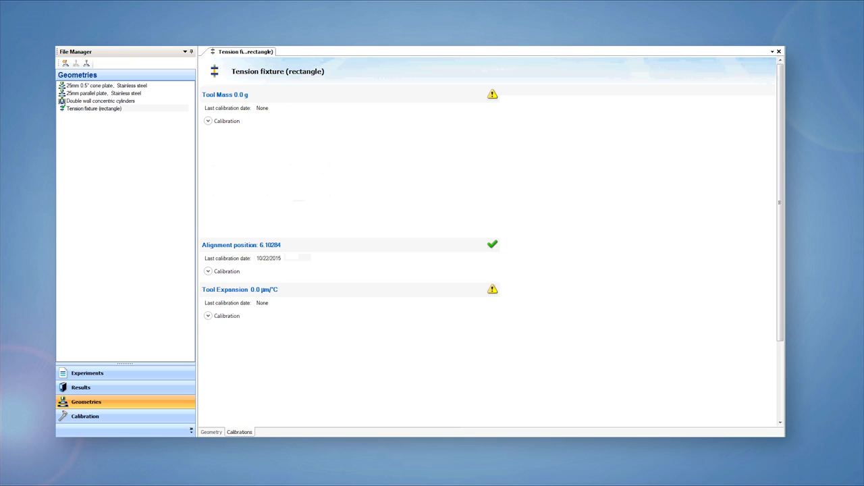
Step: Calibrate the tension fixture's tool mass to 124.8 g with tare, measure and commit
left_click(208, 121)
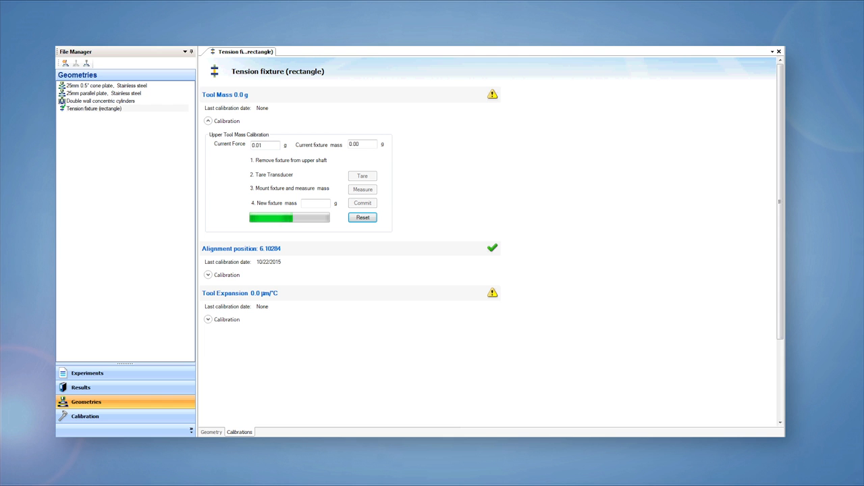
left_click(363, 176)
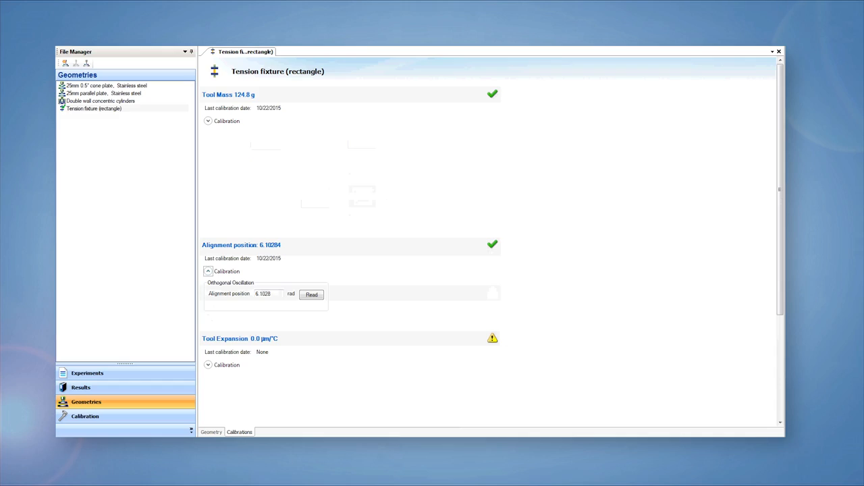
Step: Show the Environmental panel with the oven off, opened, and a 20 °C set point
left_click(312, 295)
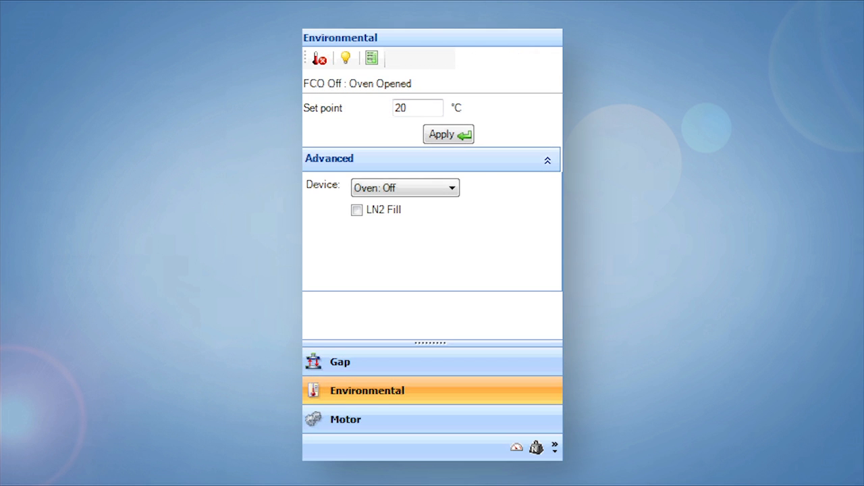
Step: Open Experiment 1 and give the rectangular tension fixture length 10 mm and width 6.35 mm
left_click(345, 418)
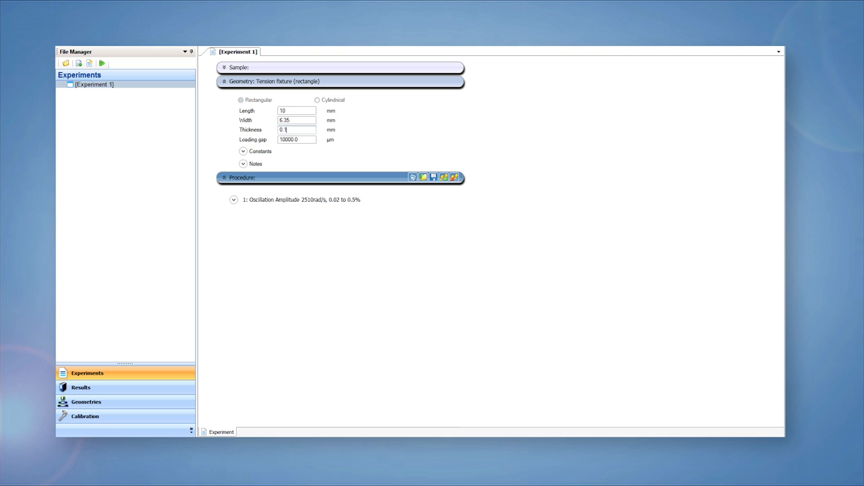
Step: Name the sample 'PET Film' and add conditioning before a 25–45 °C oscillation temperature ramp
type("3")
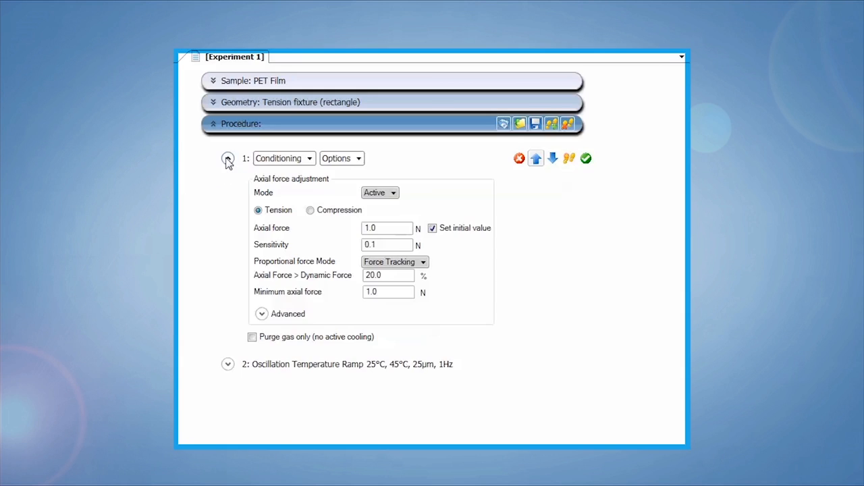
Step: Collapse the conditioning step and expand the 25–45 °C oscillation temperature ramp step
left_click(227, 158)
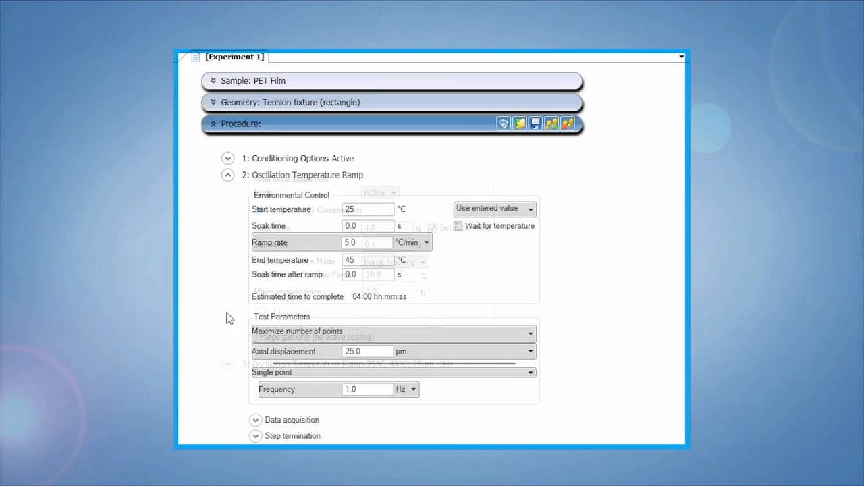
left_click(307, 175)
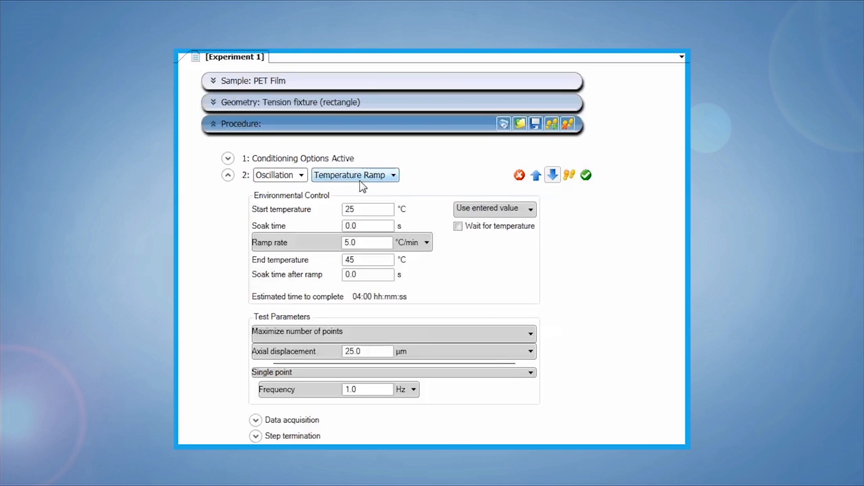